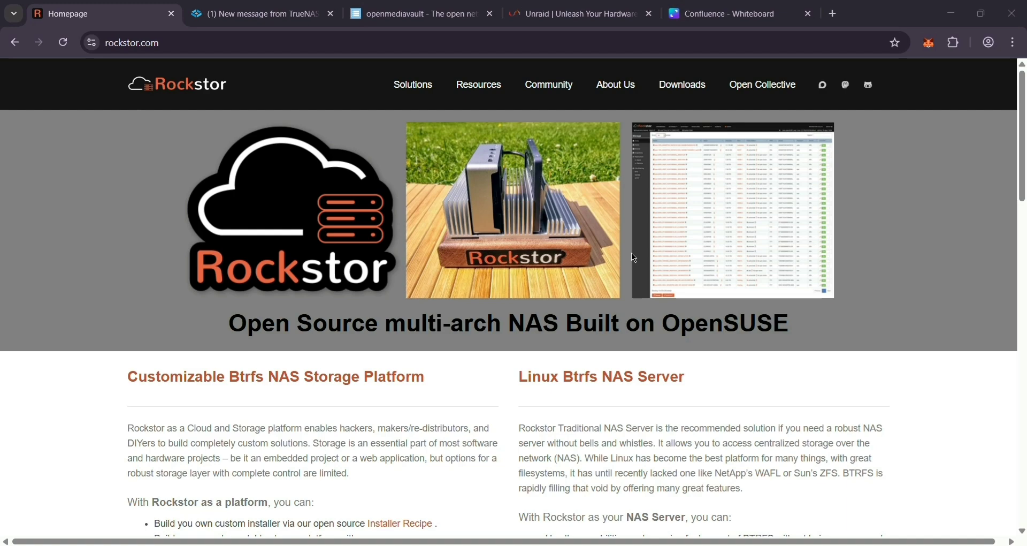
mouse_move(137, 108)
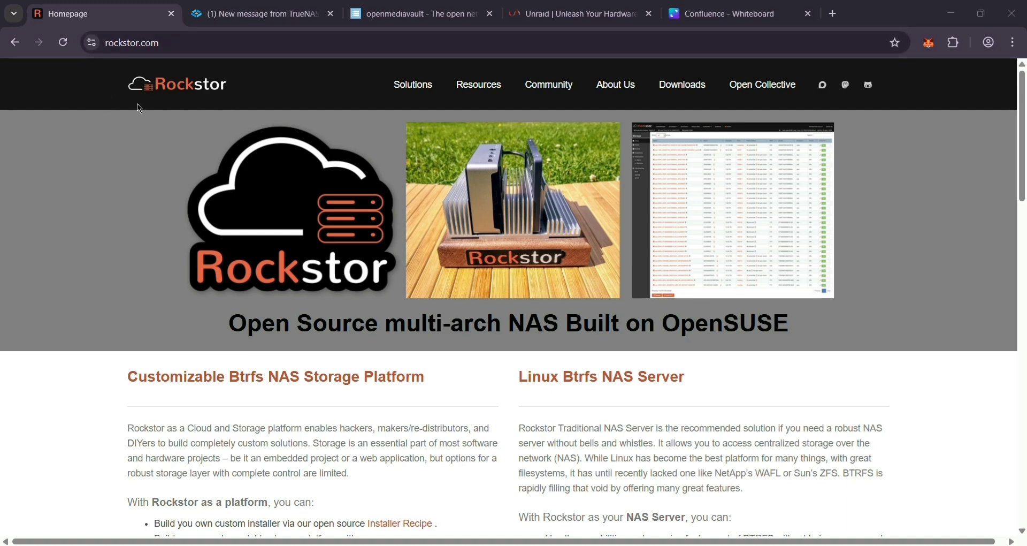
Scroll the TrueNAS homepage past awards, clients, features and OpenZFS to high availability.
scroll(down, 3)
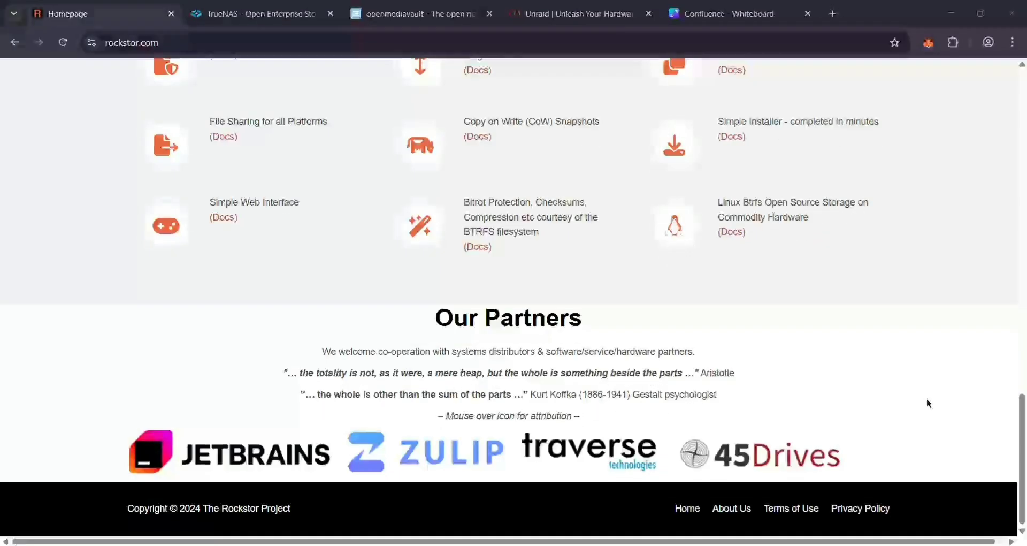
scroll(up, 3)
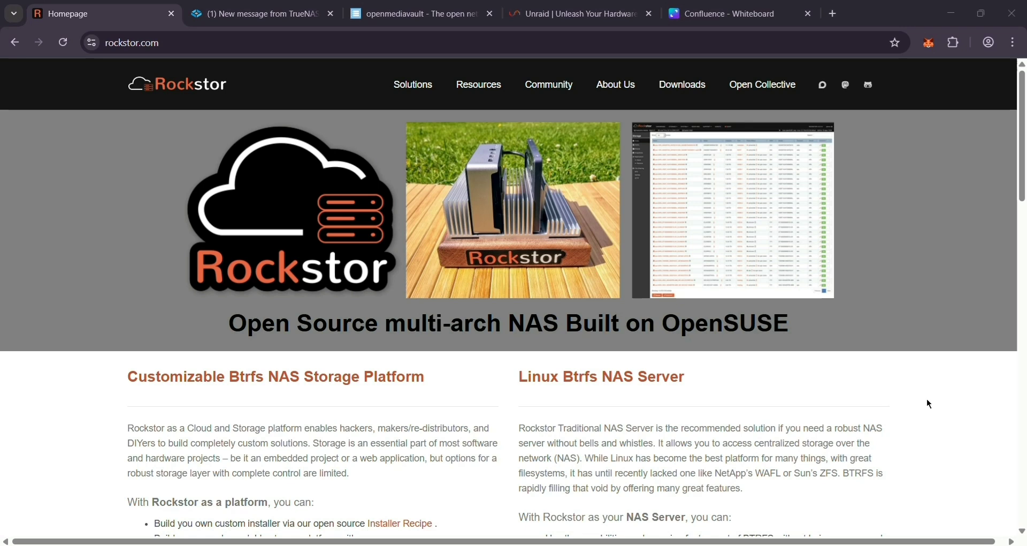
mouse_move(595, 280)
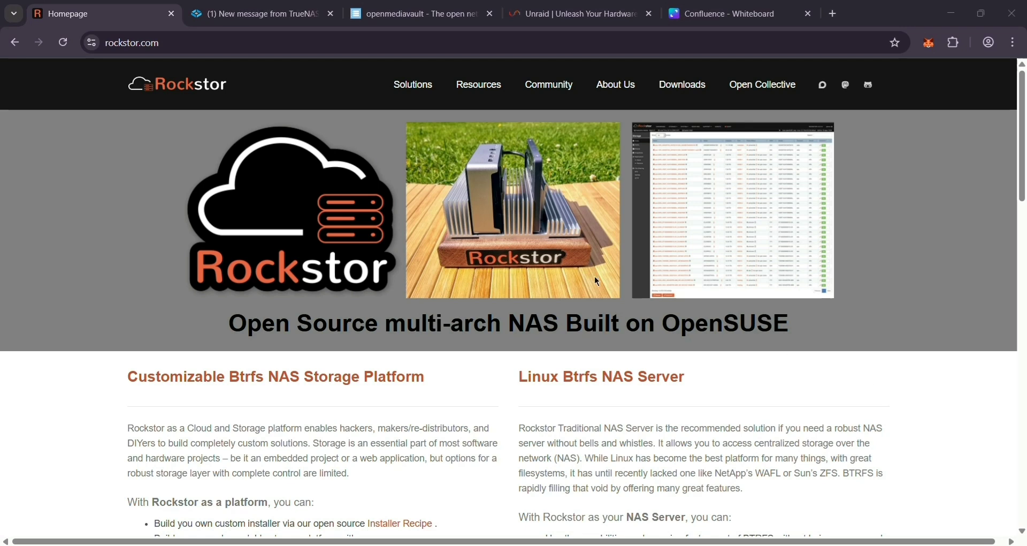
click(260, 12)
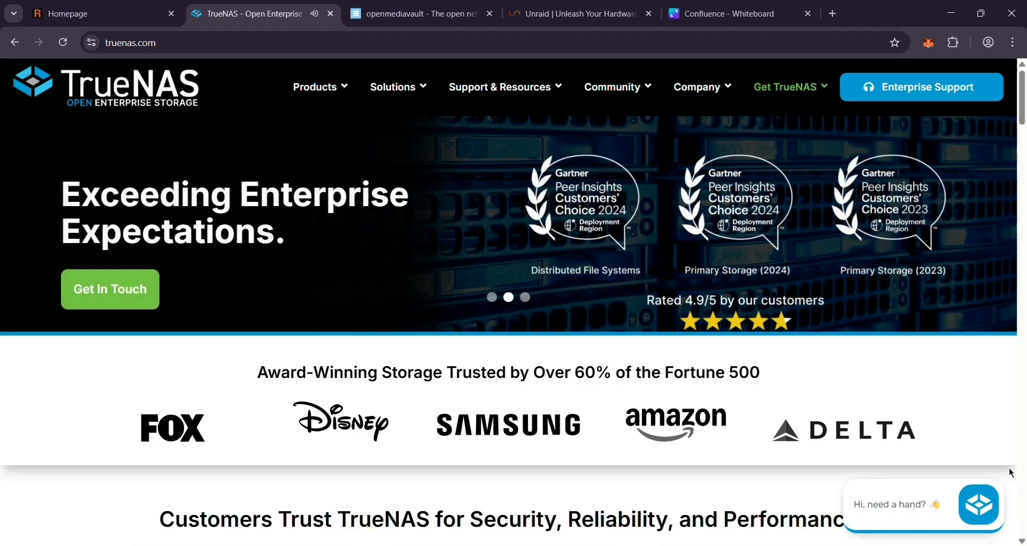
scroll(down, 3)
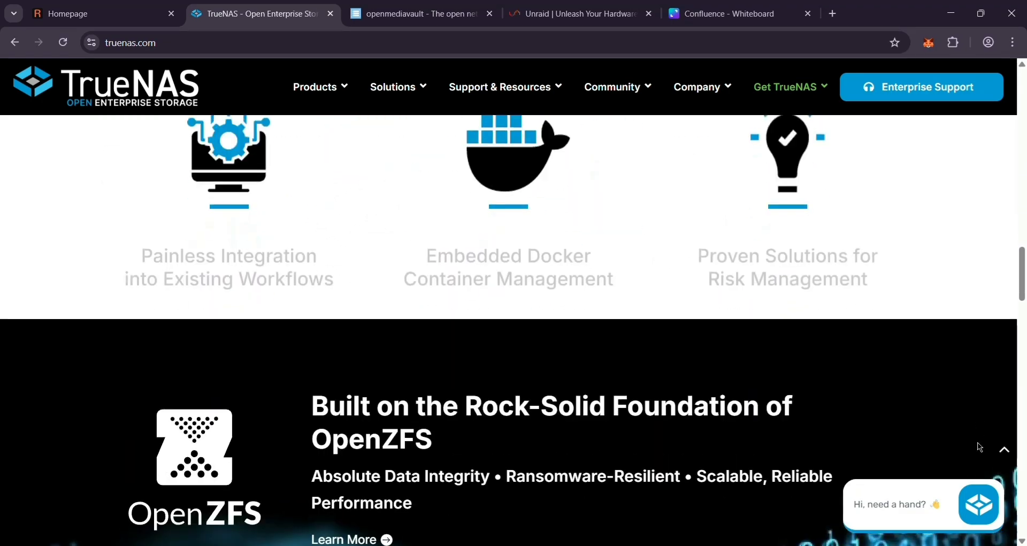
scroll(down, 3)
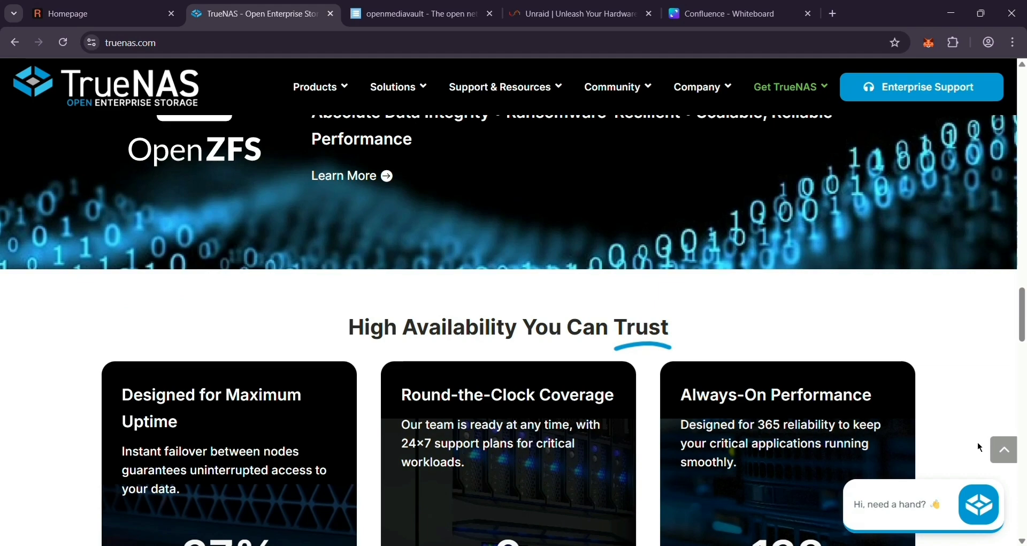
Scroll the openmediavault homepage past its feature list to the Latest news release notes.
click(420, 13)
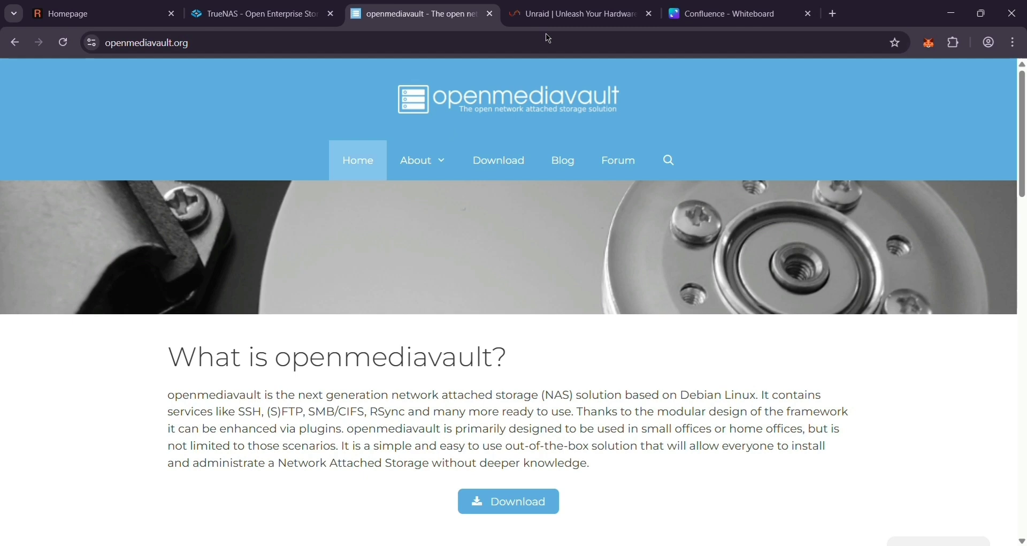
scroll(down, 3)
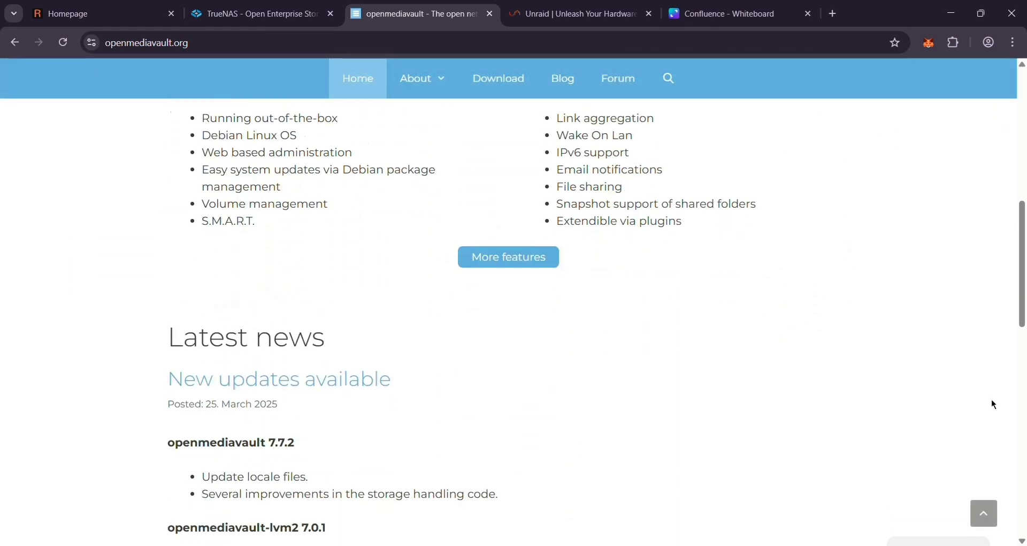
scroll(down, 3)
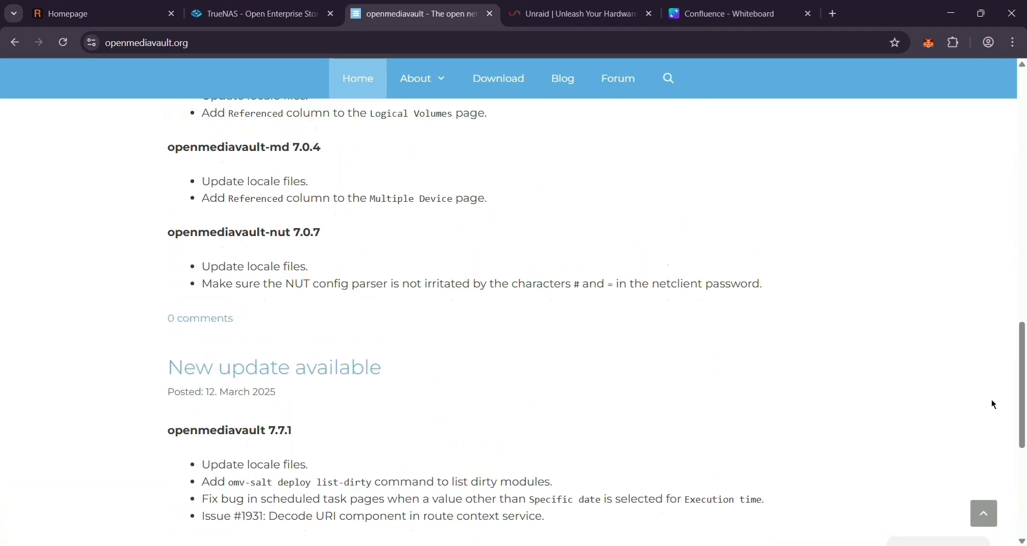
Scroll the Unraid homepage past Docker and virtual machine sections to community testimonials.
click(579, 13)
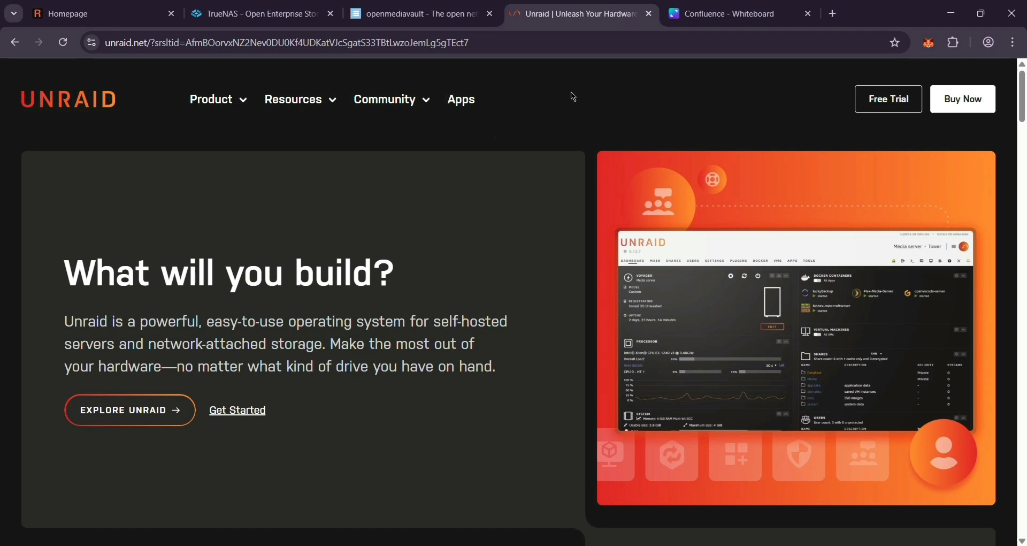
mouse_move(480, 266)
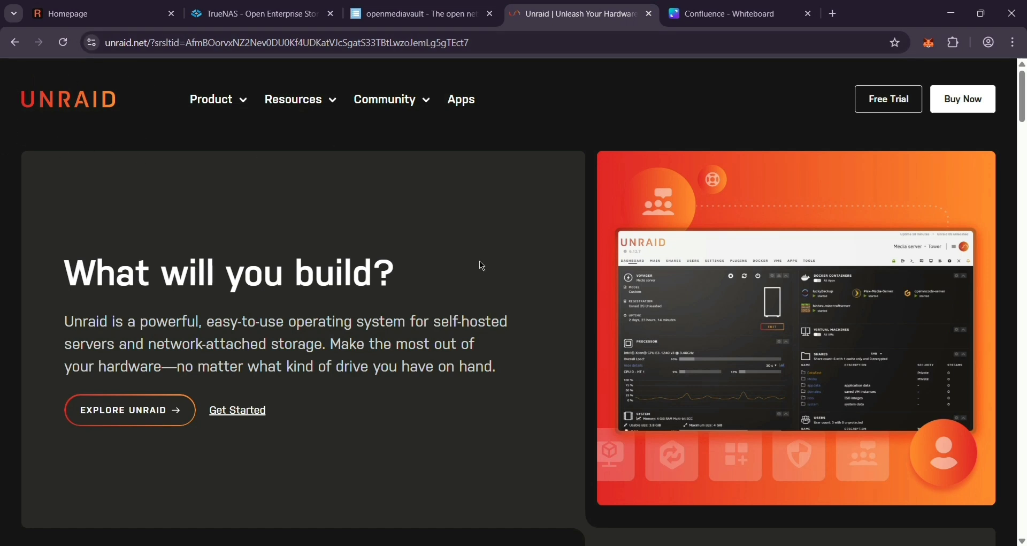
scroll(down, 3)
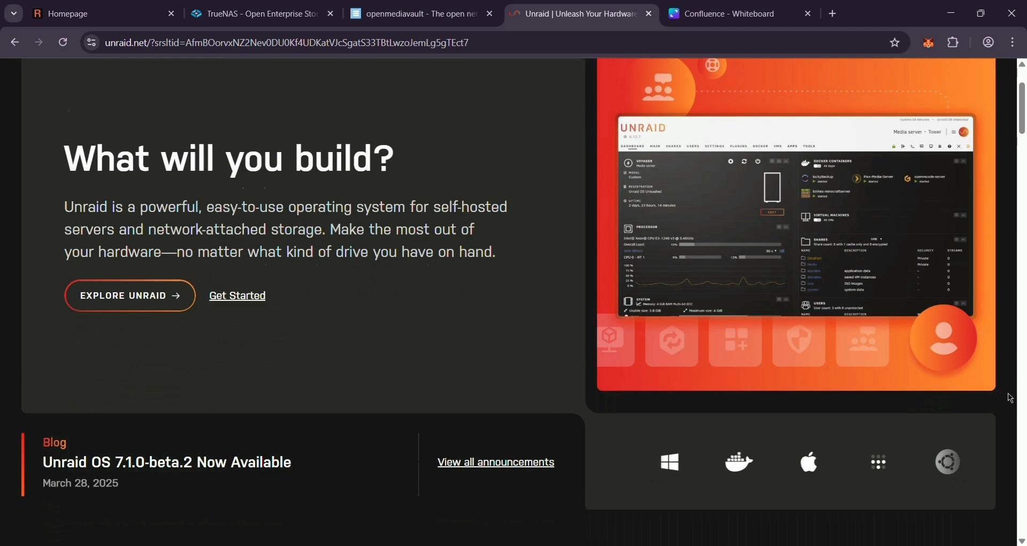
scroll(down, 3)
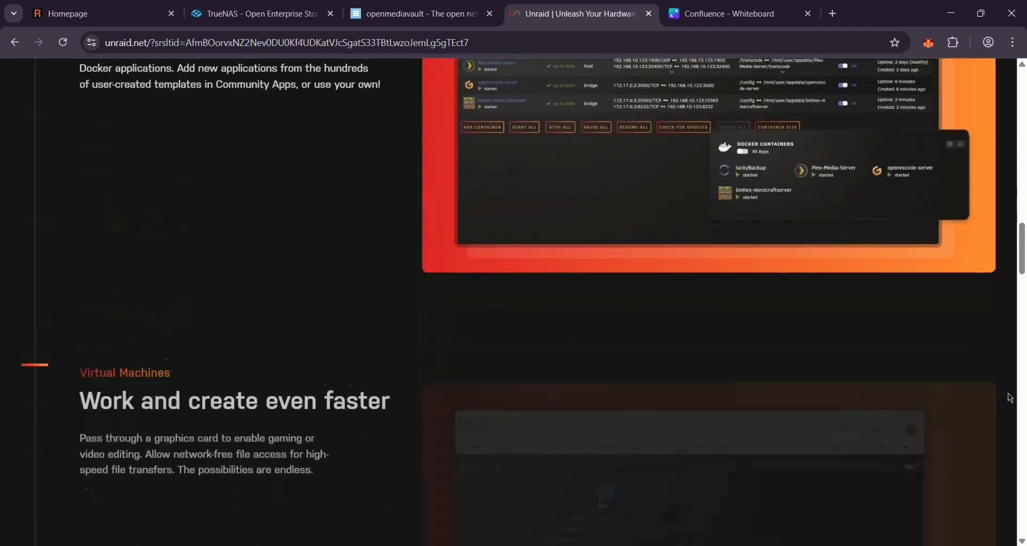
scroll(down, 3)
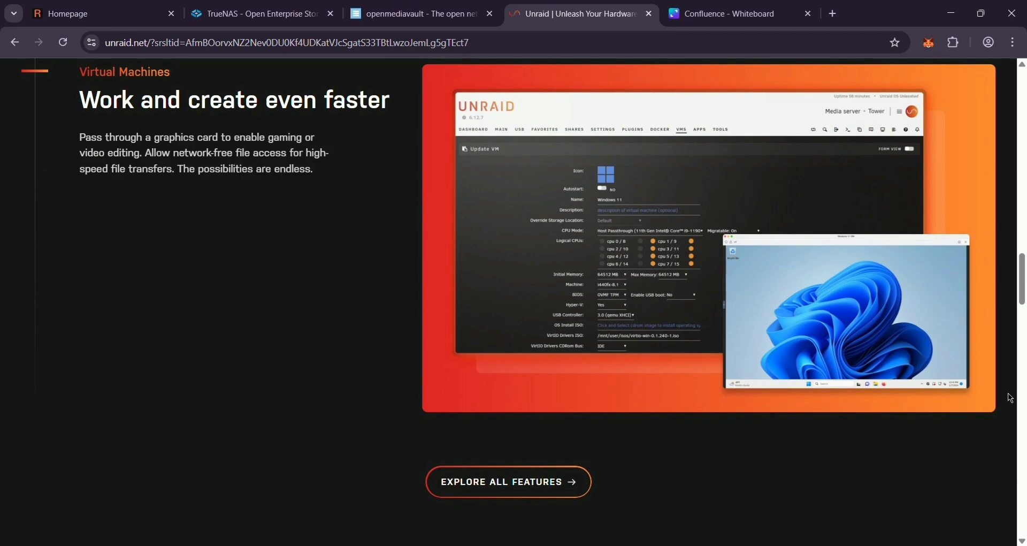
scroll(down, 3)
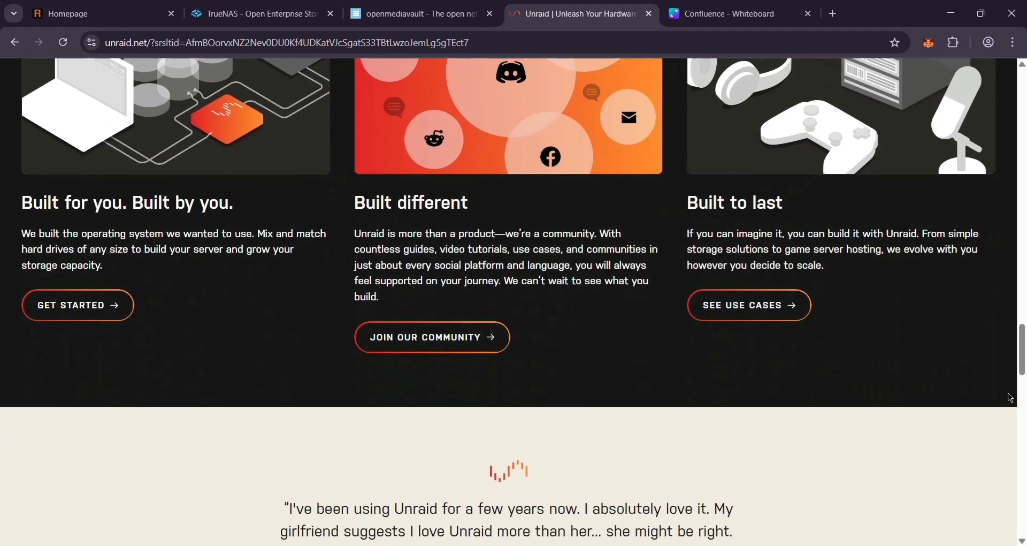
Open the Canva whiteboard and select the seven-aspect NAS comparison table.
click(730, 13)
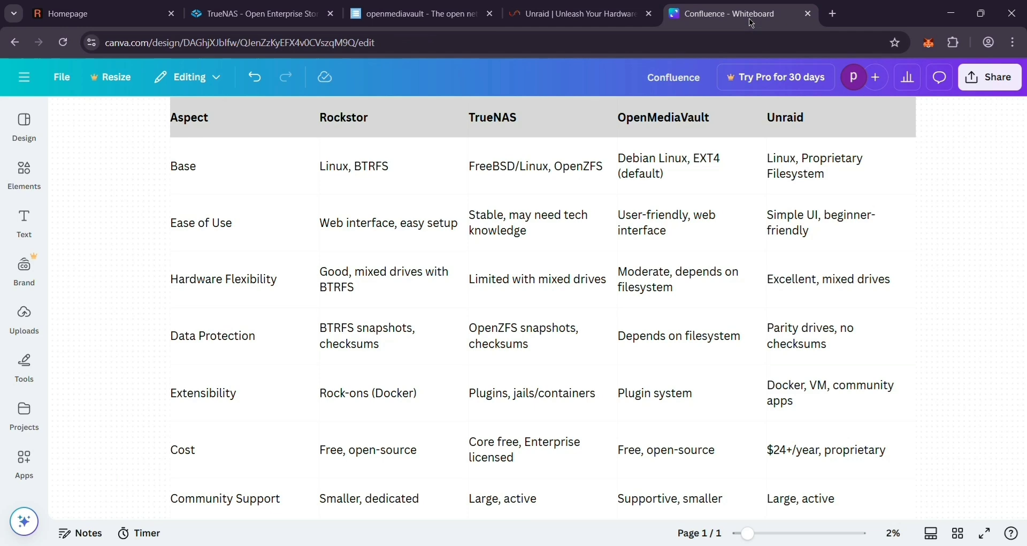
mouse_move(963, 333)
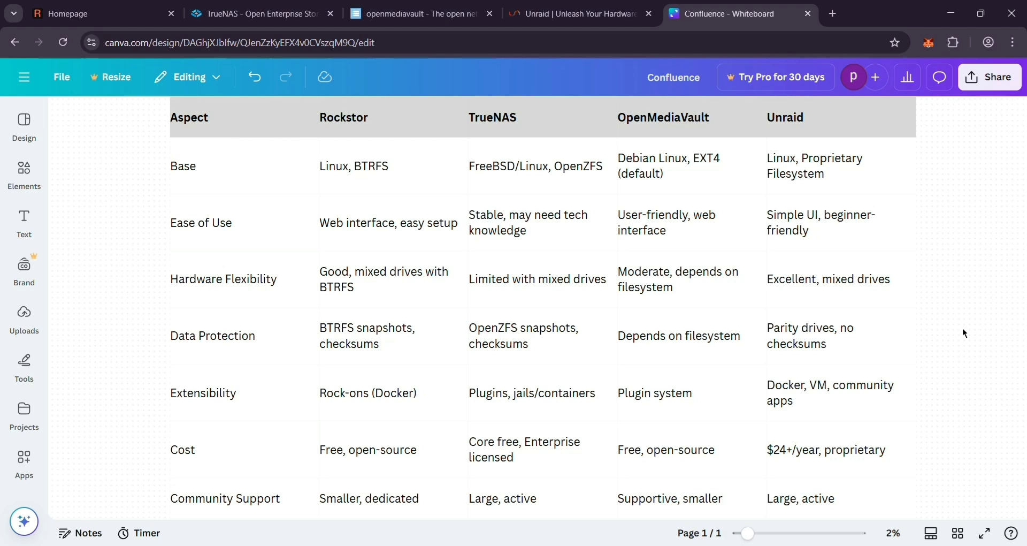
click(660, 245)
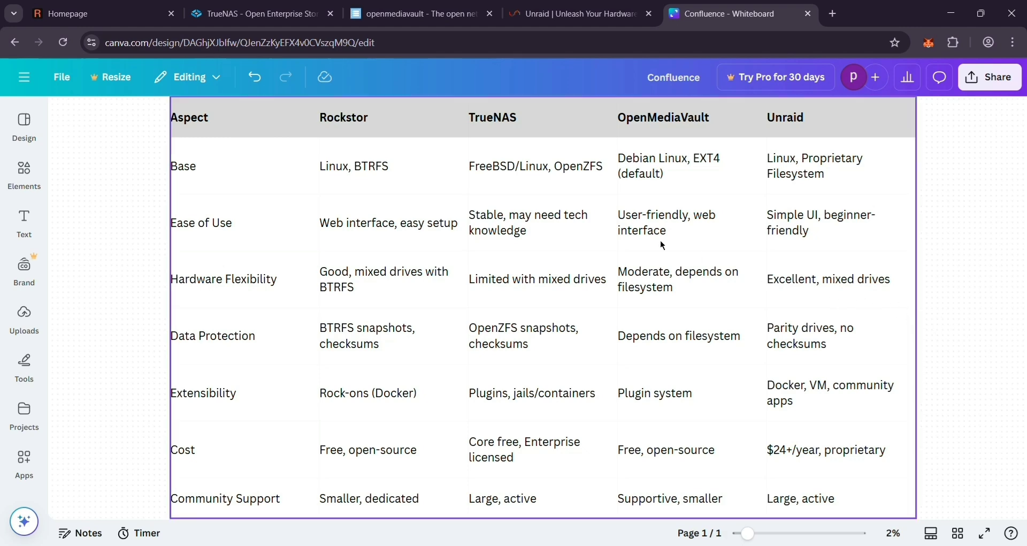